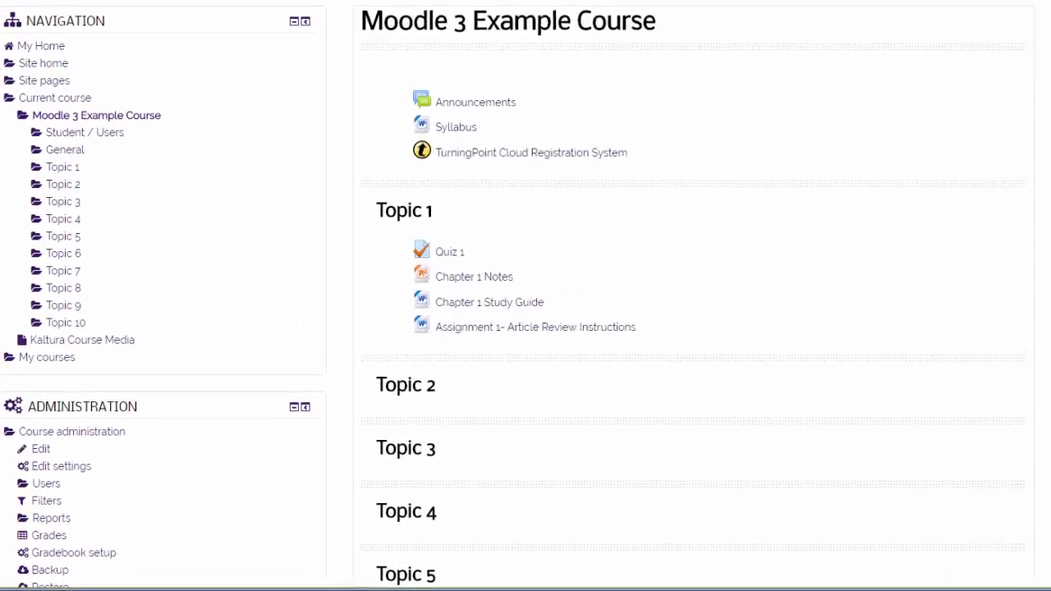
Expand Course administration > Users and go to the course Groups page.
scroll("down", 3)
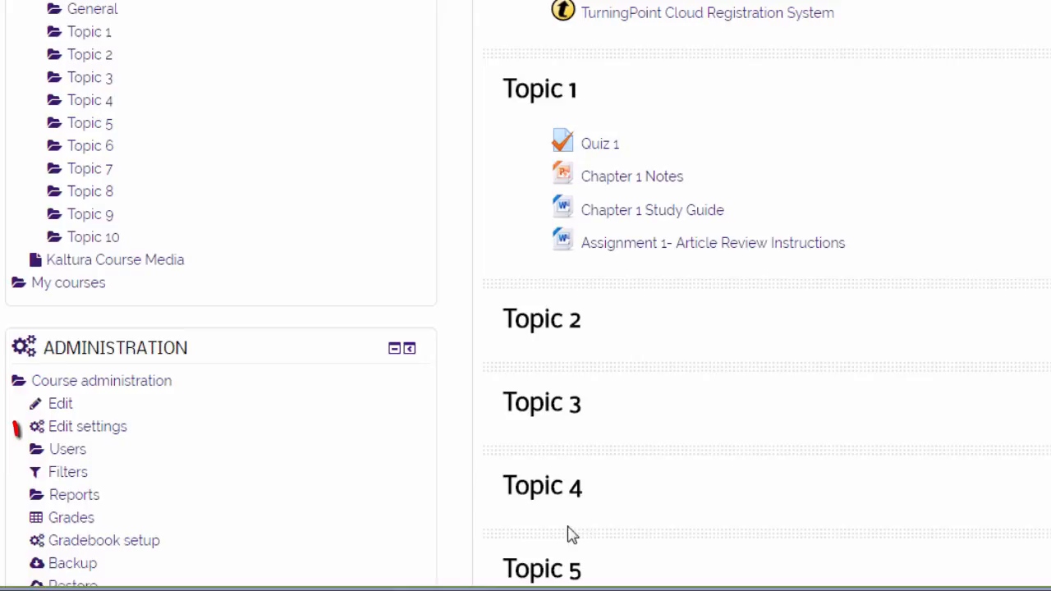
left_click(68, 449)
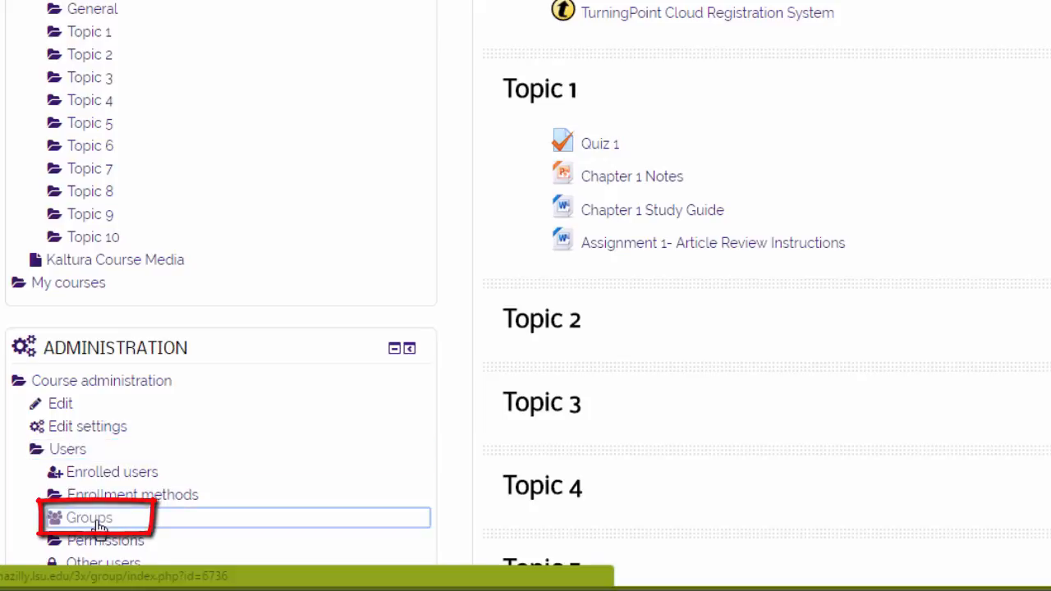
left_click(89, 518)
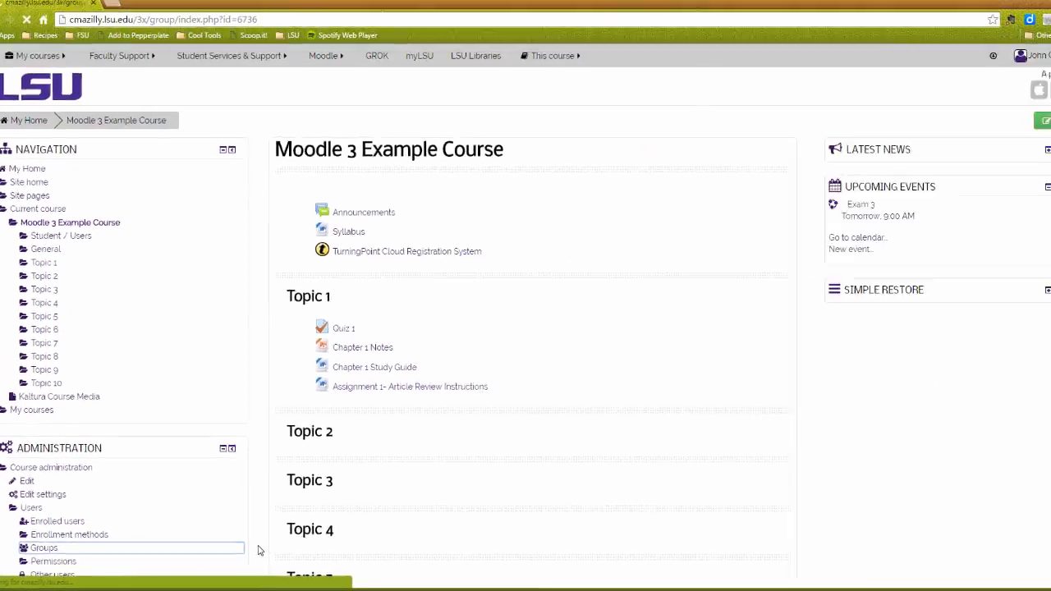
Select ENGL 2001 001 (10) to list its instructor and nine students.
left_click(43, 548)
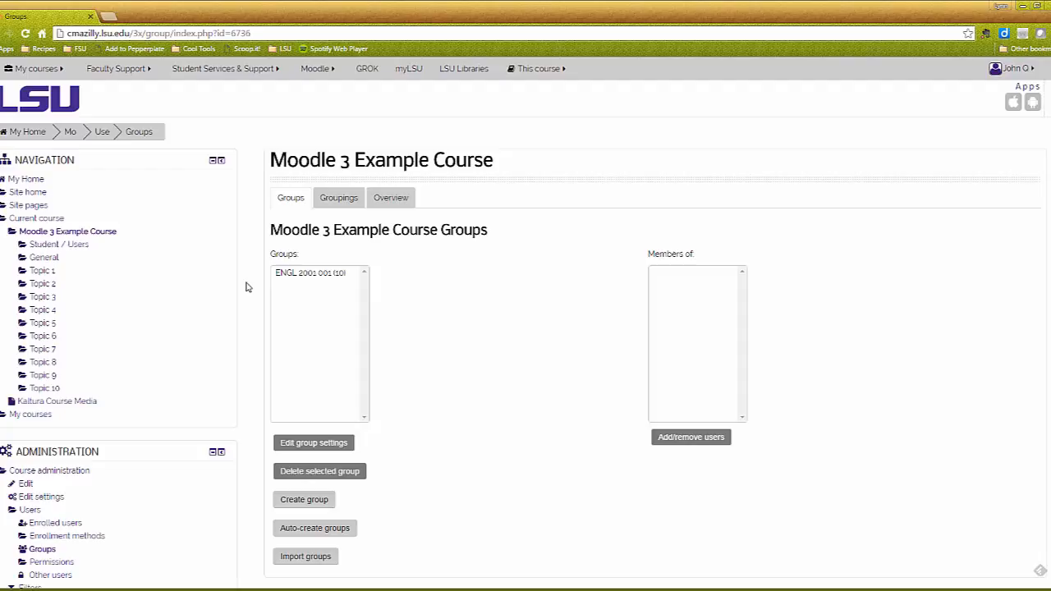
mouse_move(299, 282)
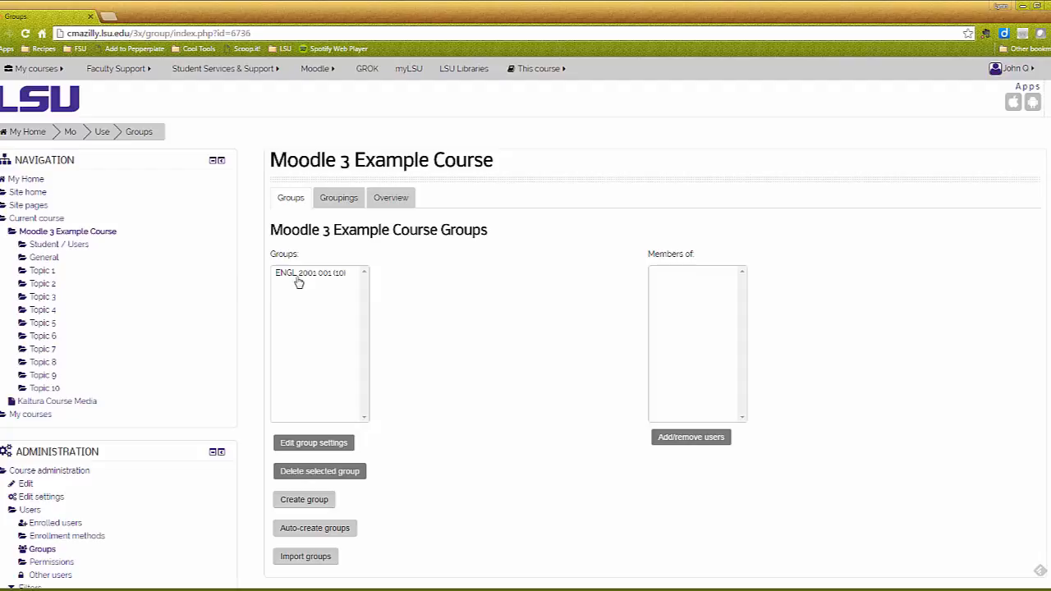
left_click(311, 273)
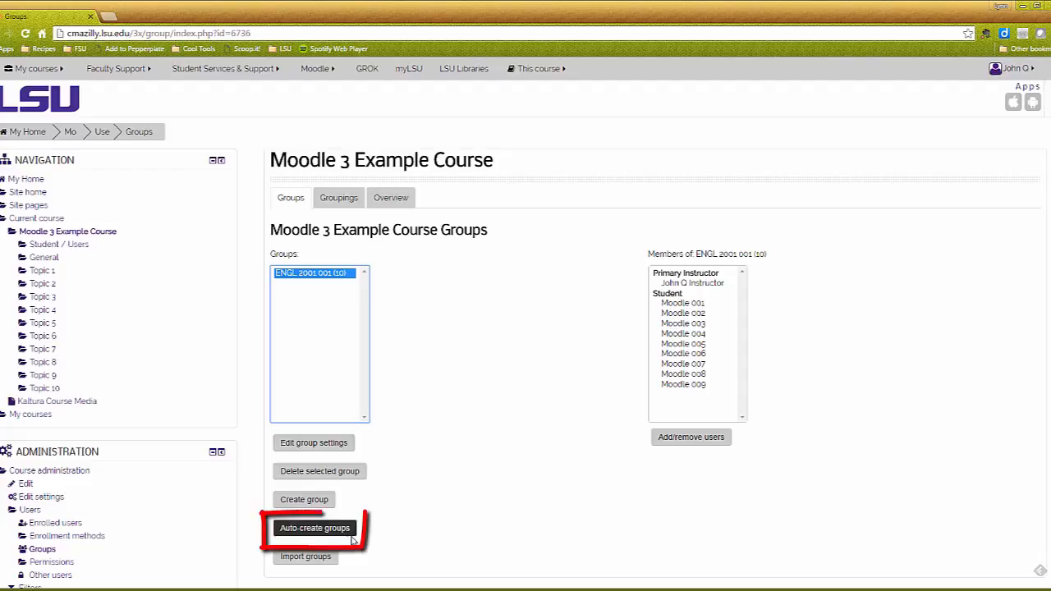
Fill Auto-create groups with 4 groups, Student role, members from ENGL 2001 001.
left_click(315, 527)
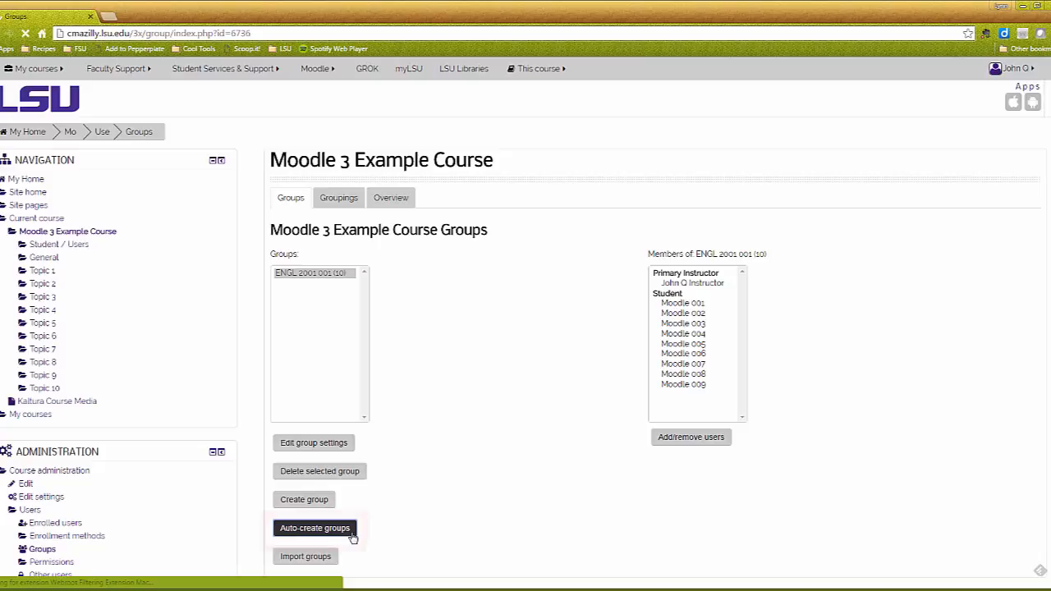
left_click(315, 528)
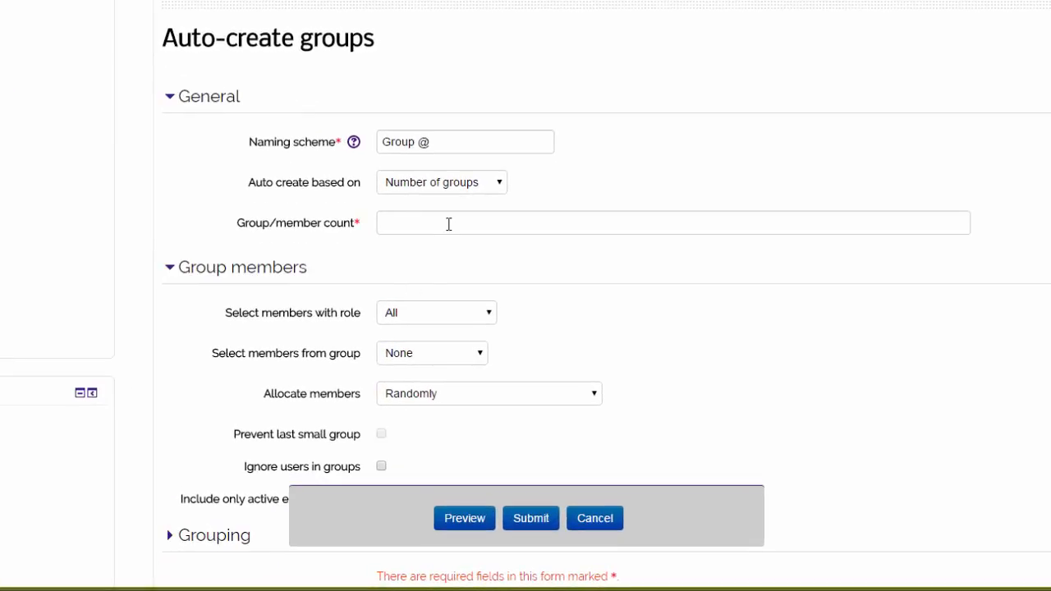
type("4")
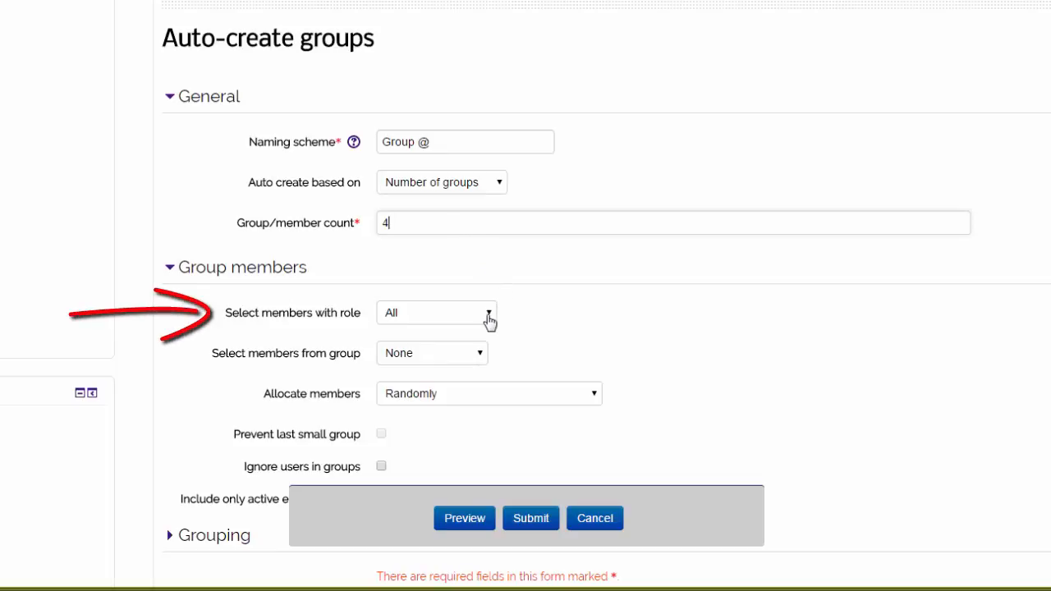
left_click(436, 312)
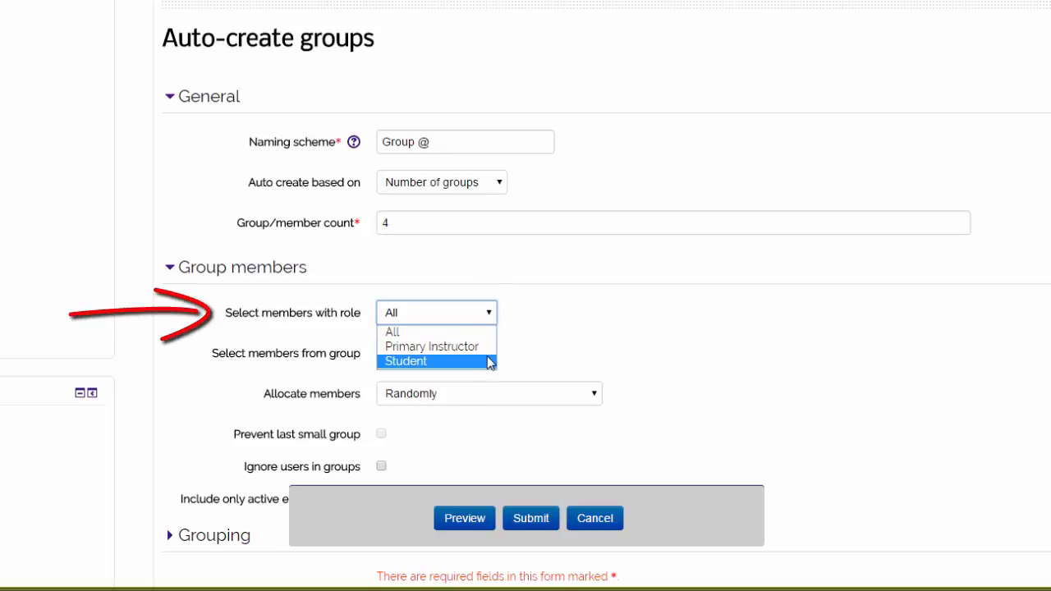
left_click(405, 361)
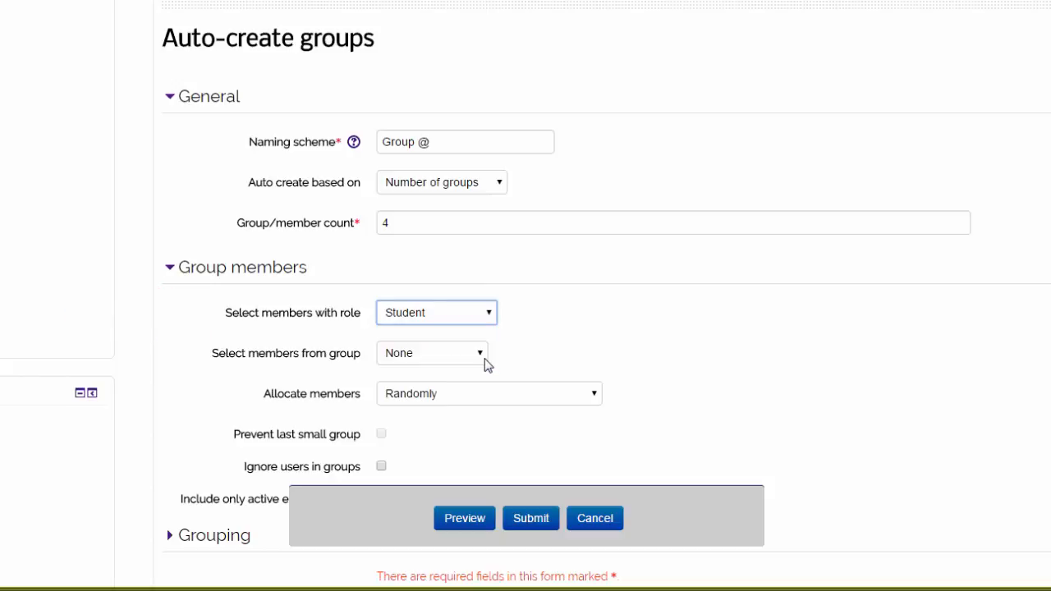
left_click(431, 353)
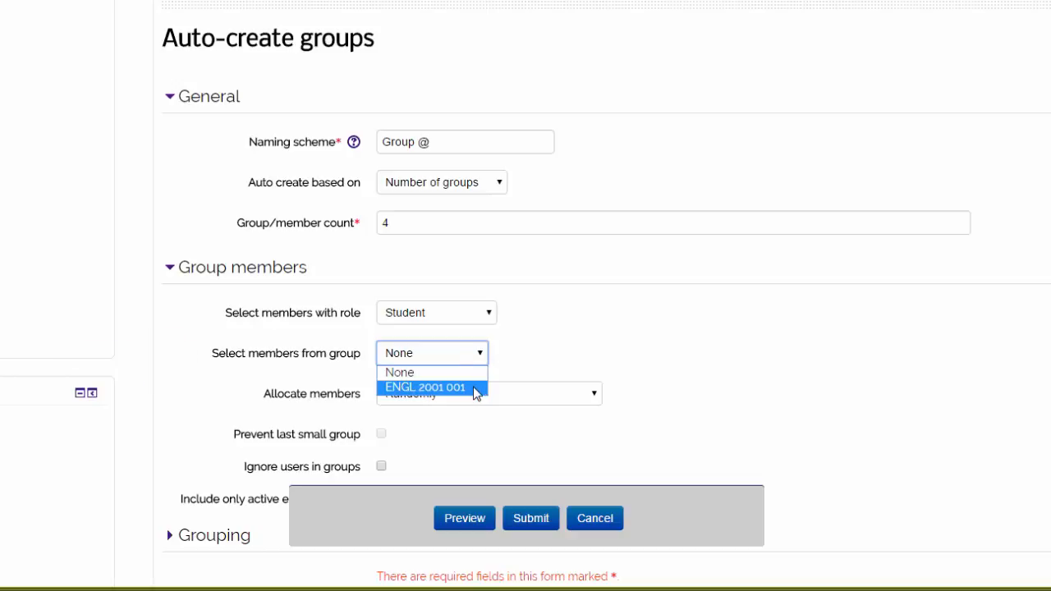
left_click(426, 387)
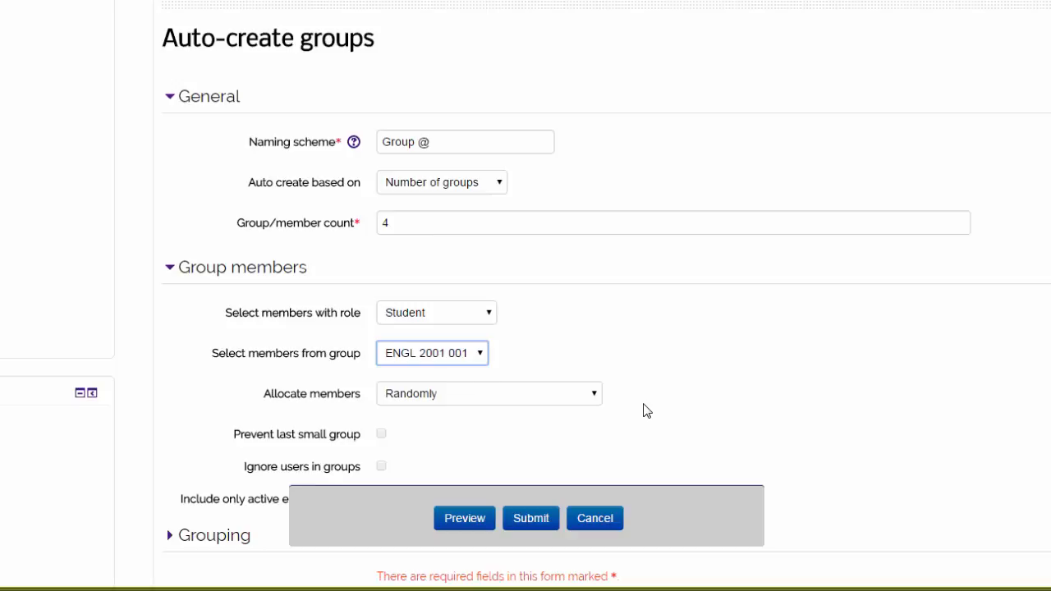
left_click(464, 517)
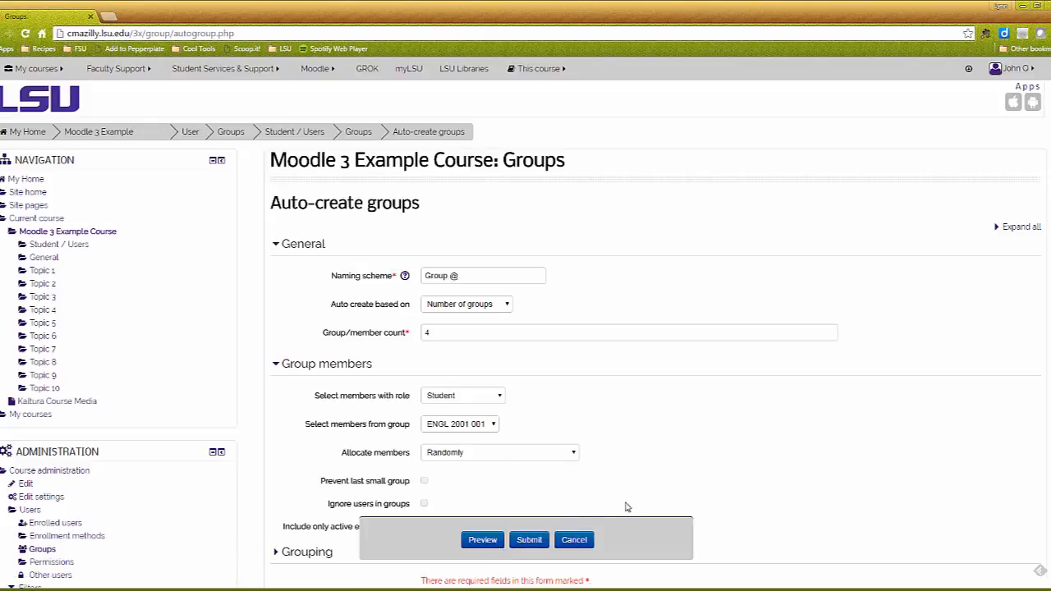
Preview the Group A–D split (3, 2, 2, 2 members) and submit it.
left_click(483, 539)
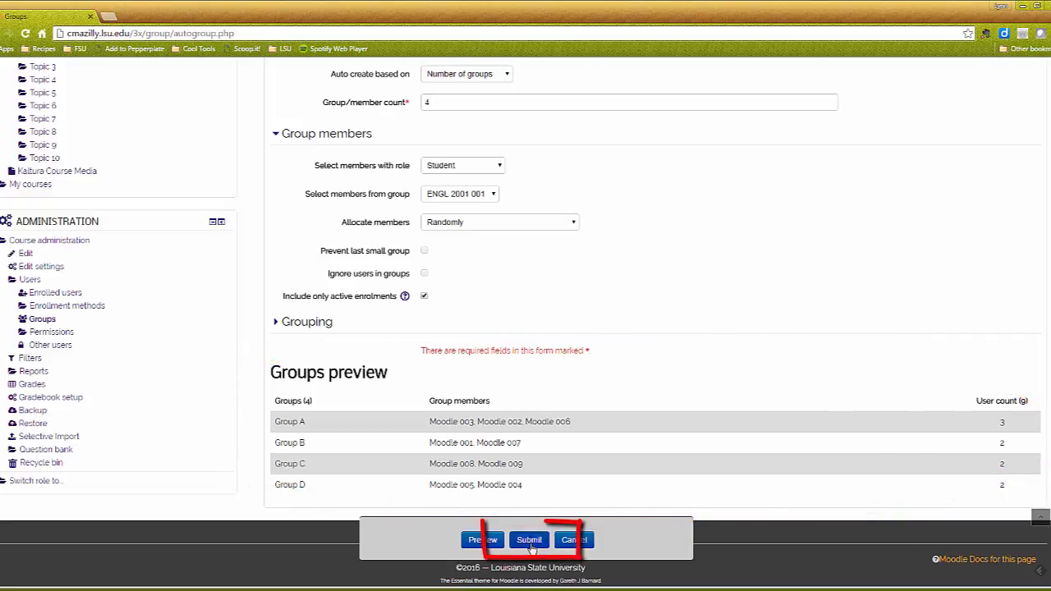
left_click(528, 539)
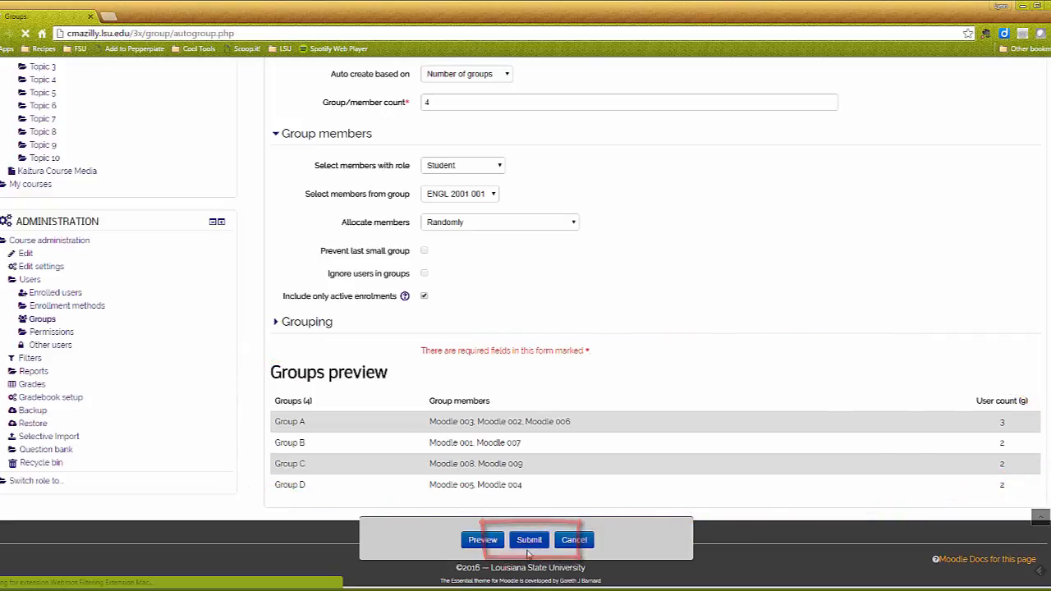
left_click(529, 540)
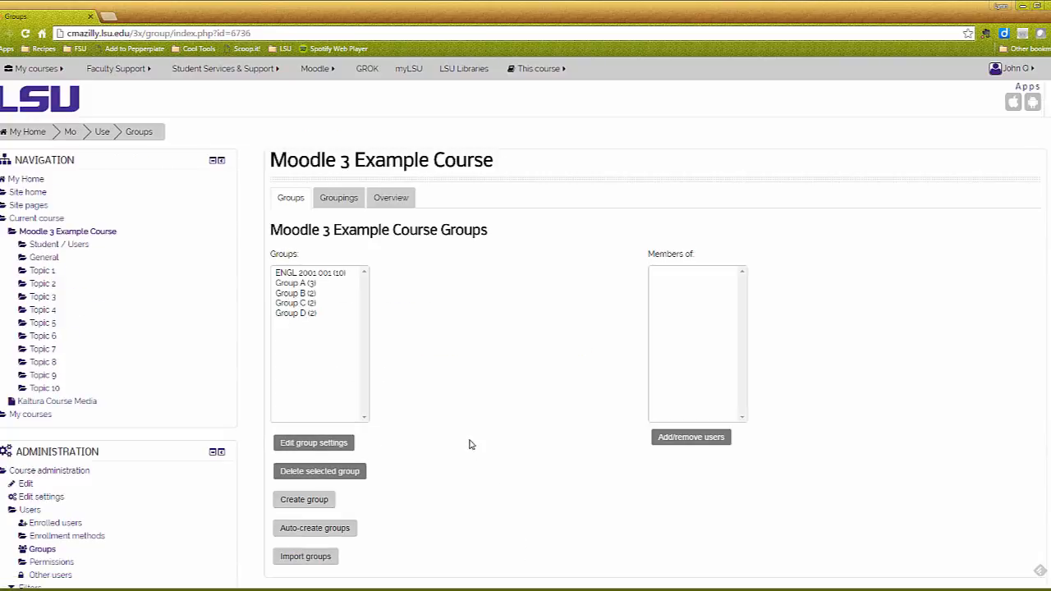